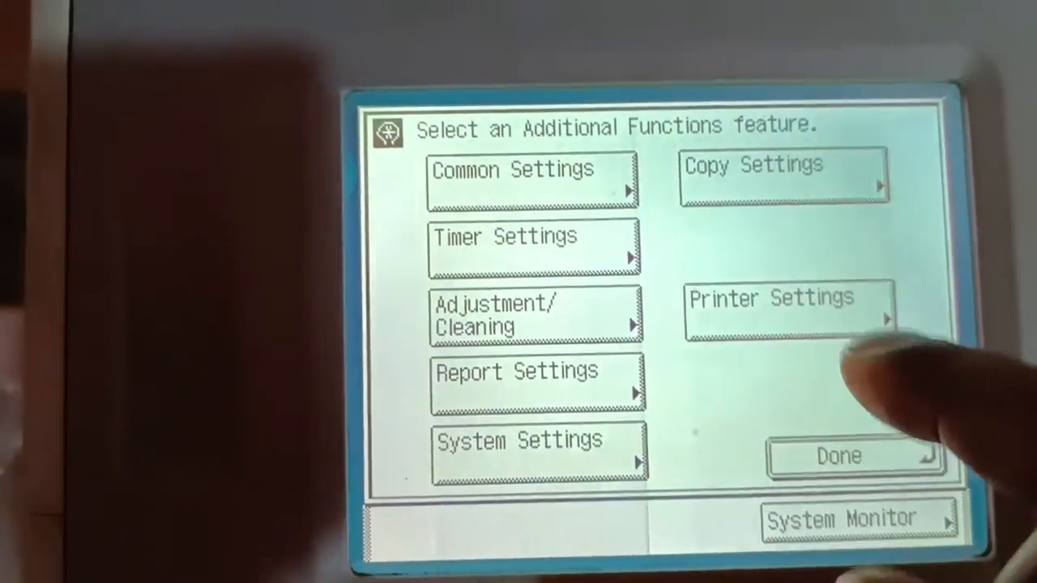
Navigate from Additional Functions into Printer Settings > Print Quality, reaching the Density entry
click(791, 316)
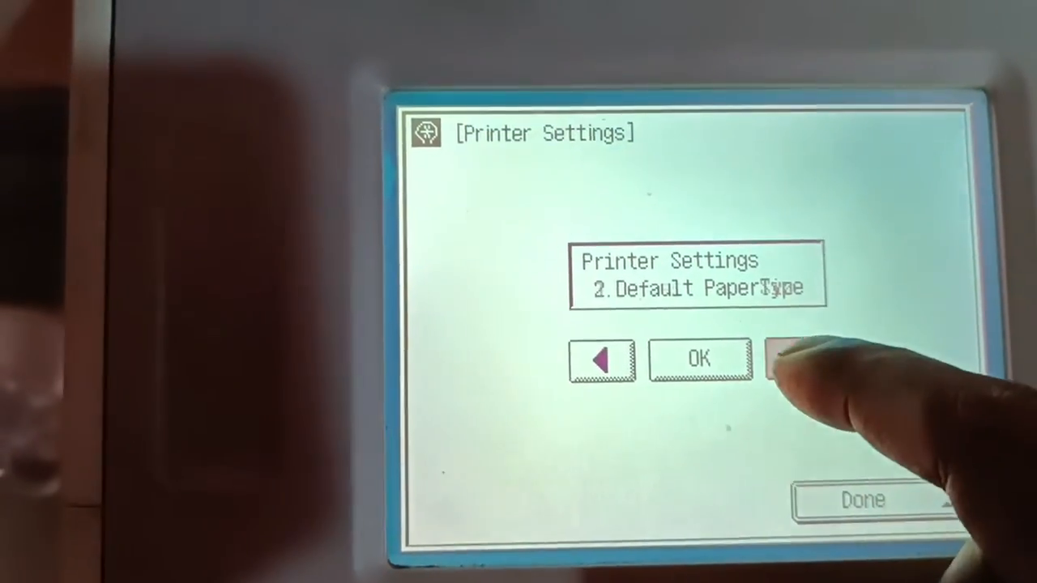
click(802, 360)
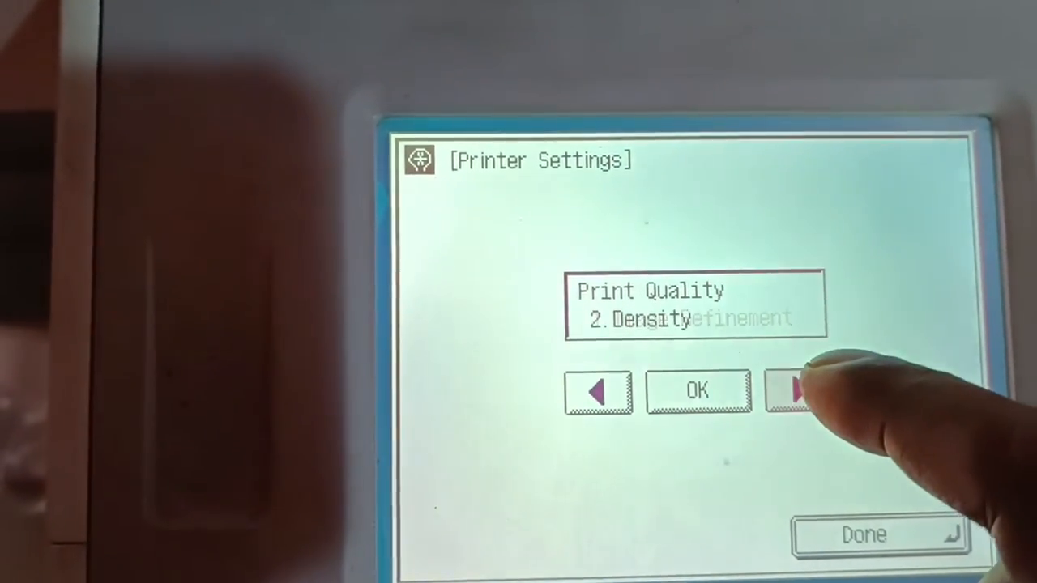
Adjust the Density value with the arrows, ending at 4 instead of 5
click(797, 390)
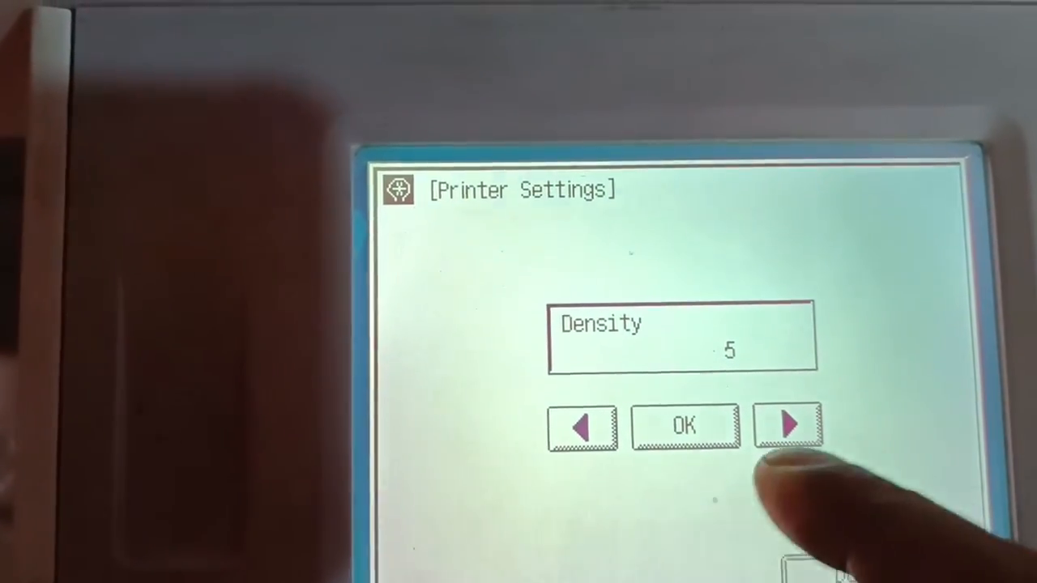
click(787, 428)
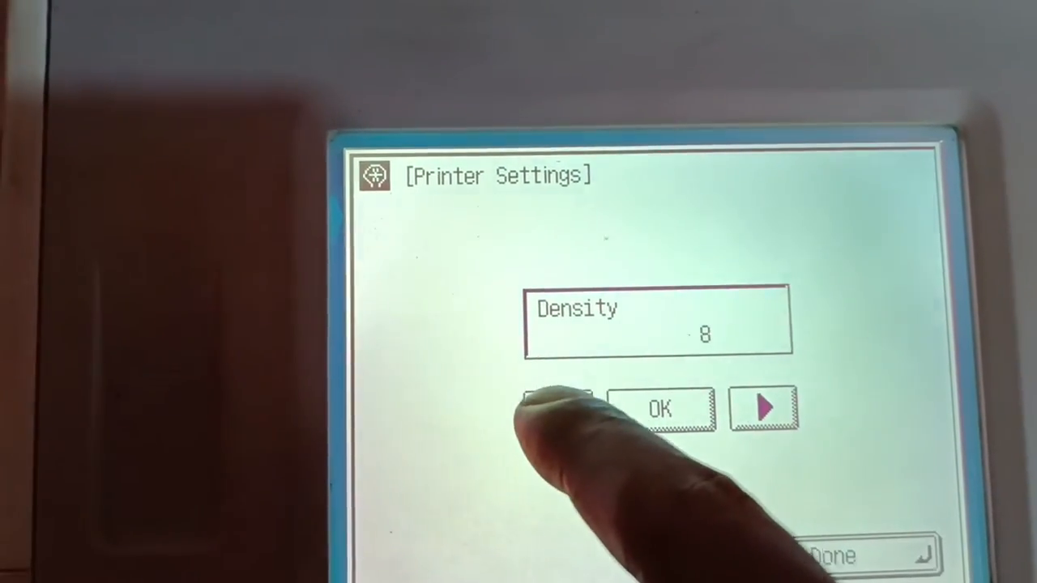
click(559, 408)
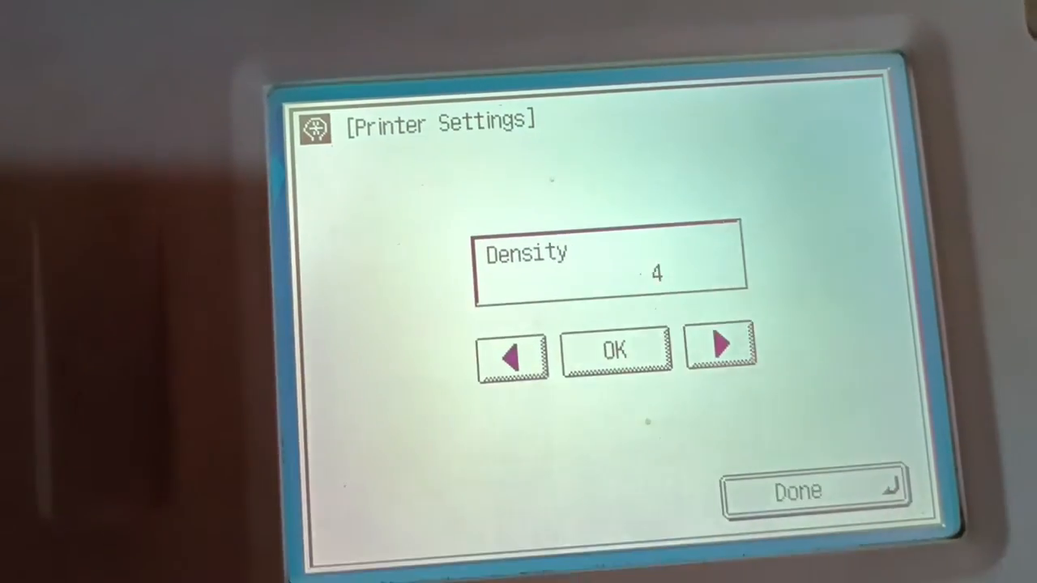